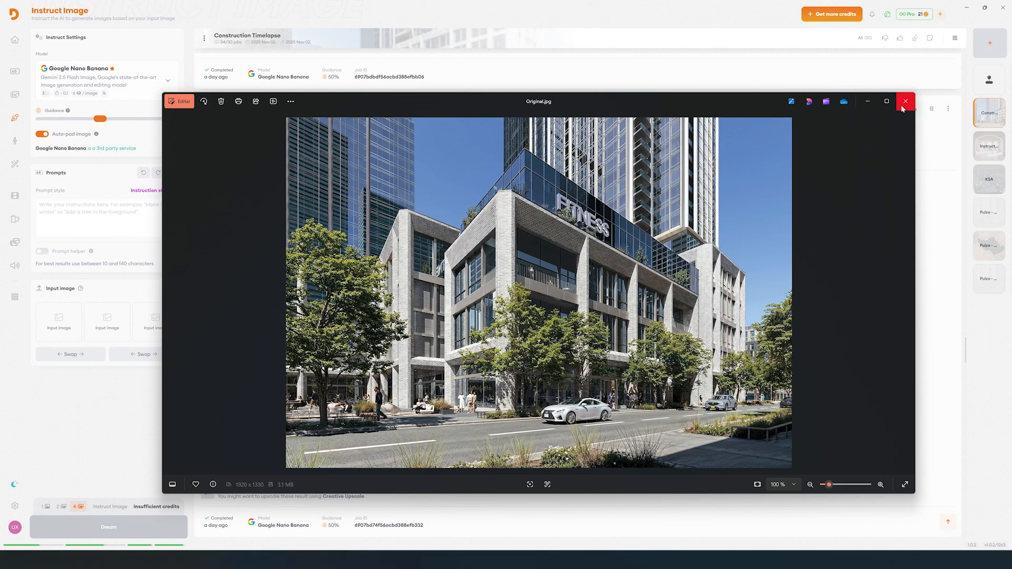
Step: Close the photo viewer and prompt a photorealistic render of the building during construction, concrete structure only
{"action": "left_click", "coordinate": [906, 101]}
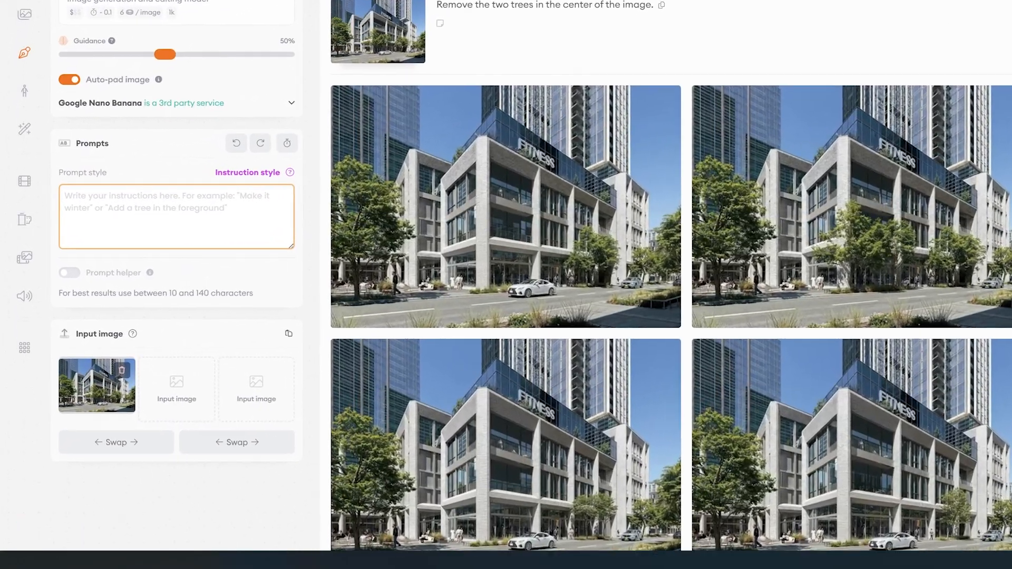
{"action": "type", "text": "Create a photorealistic rendering"}
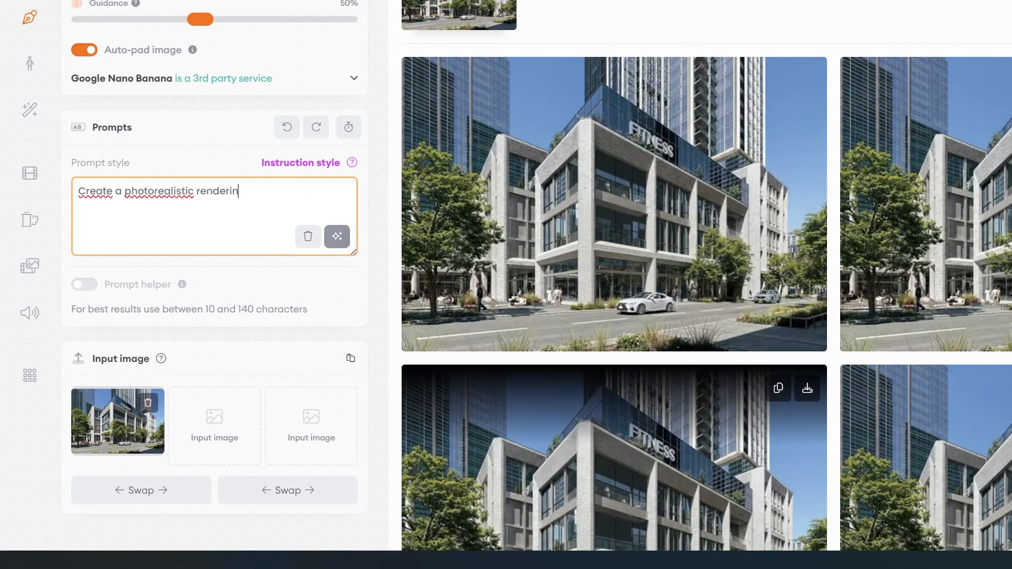
{"action": "type", "text": "g of the same building and the same camera angle during construction. Only concrete structure, no cladding or windows"}
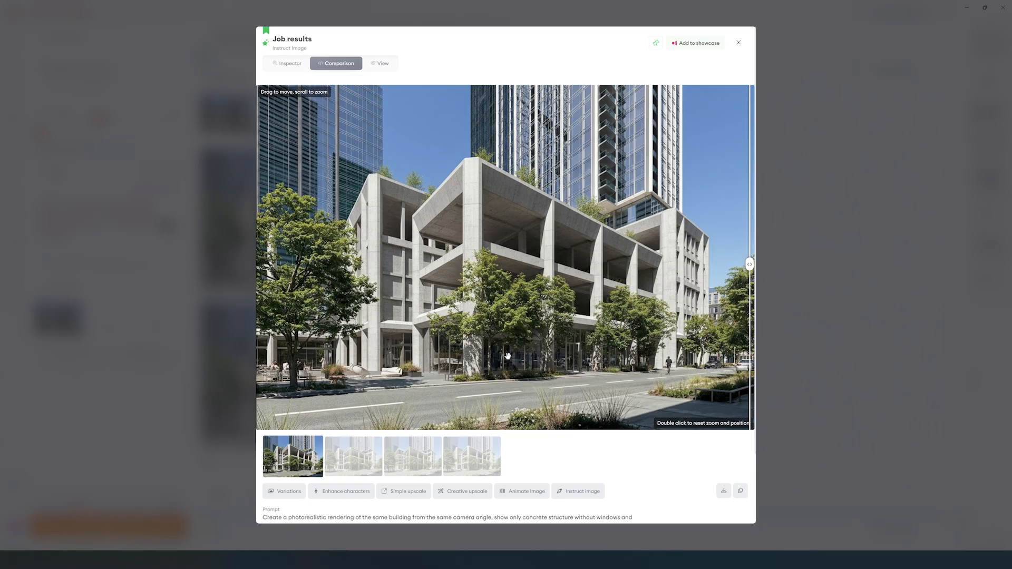
Step: View the empty untouched lot rendering among the job results
{"action": "left_click", "coordinate": [739, 42]}
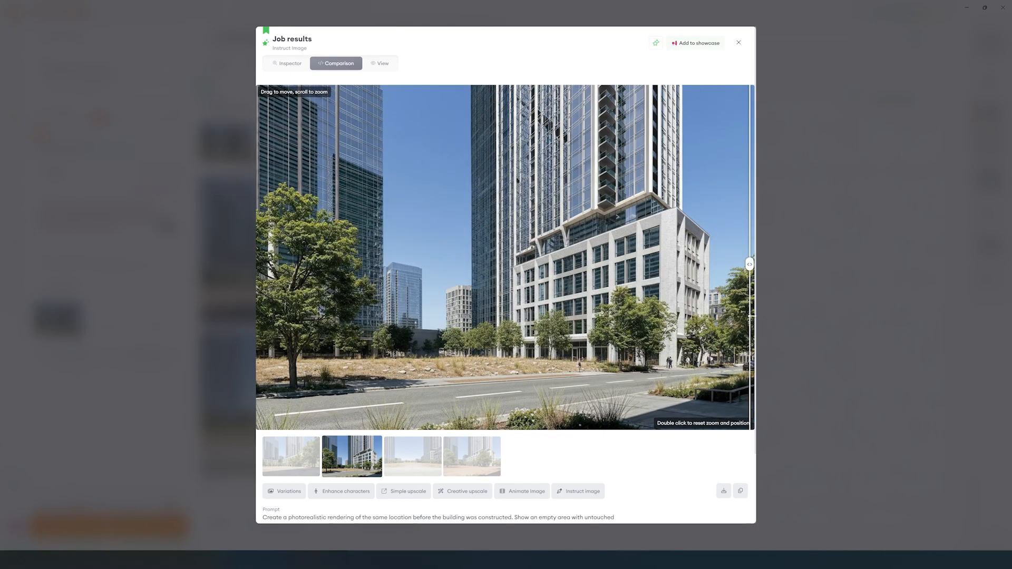
{"action": "mouse_move", "coordinate": [466, 491]}
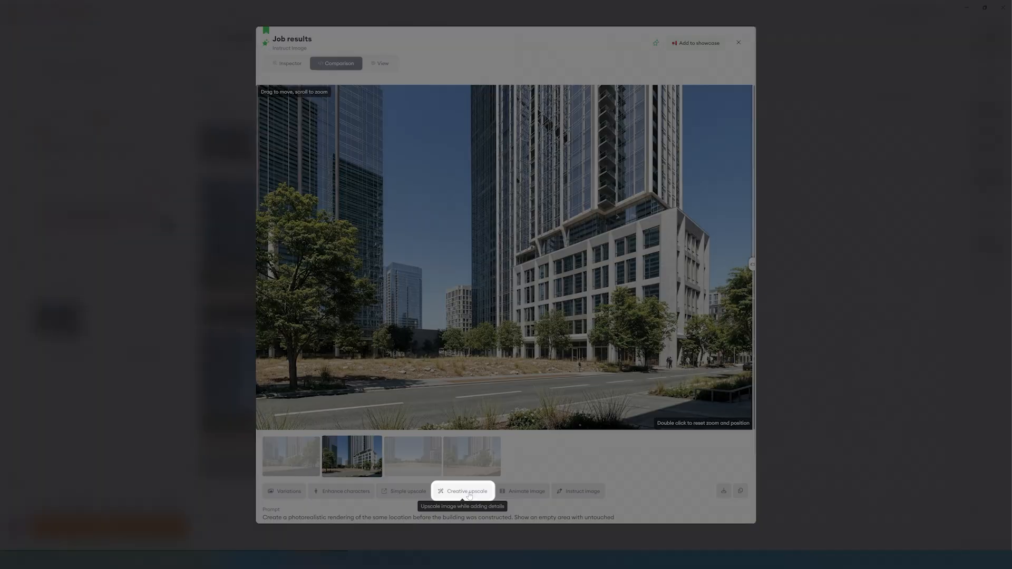
Step: Load the empty-plot rendering into Creative upscale at 4x, then close the original photo viewer
{"action": "left_click", "coordinate": [463, 491]}
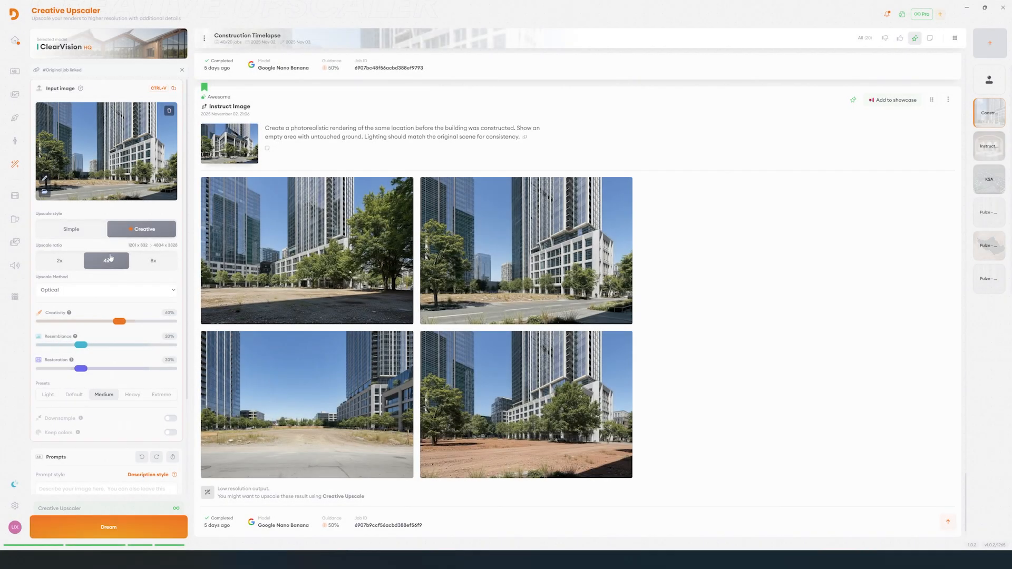
{"action": "scroll", "scroll_direction": "down", "scroll_amount": 3}
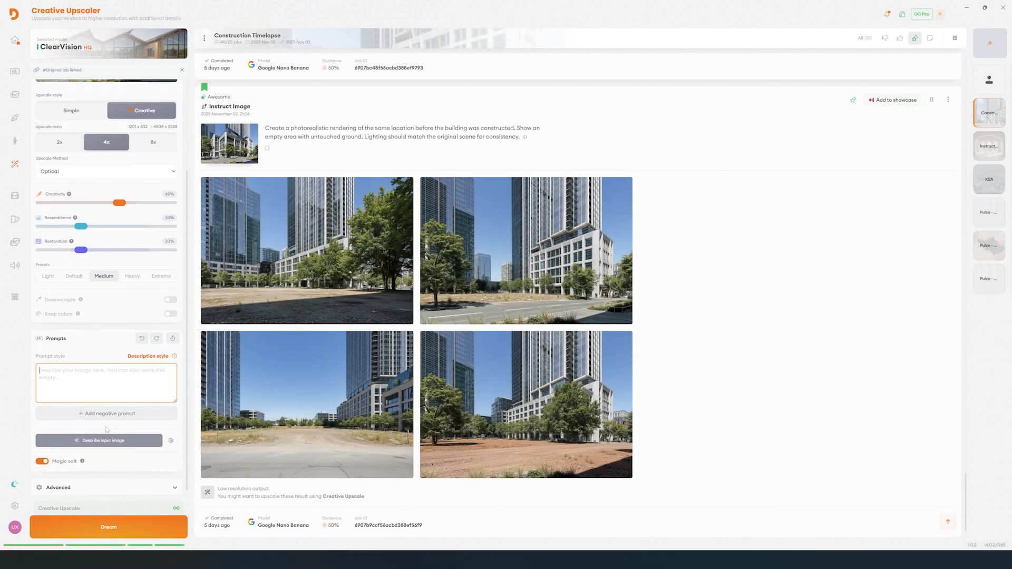
{"action": "left_click", "coordinate": [99, 441]}
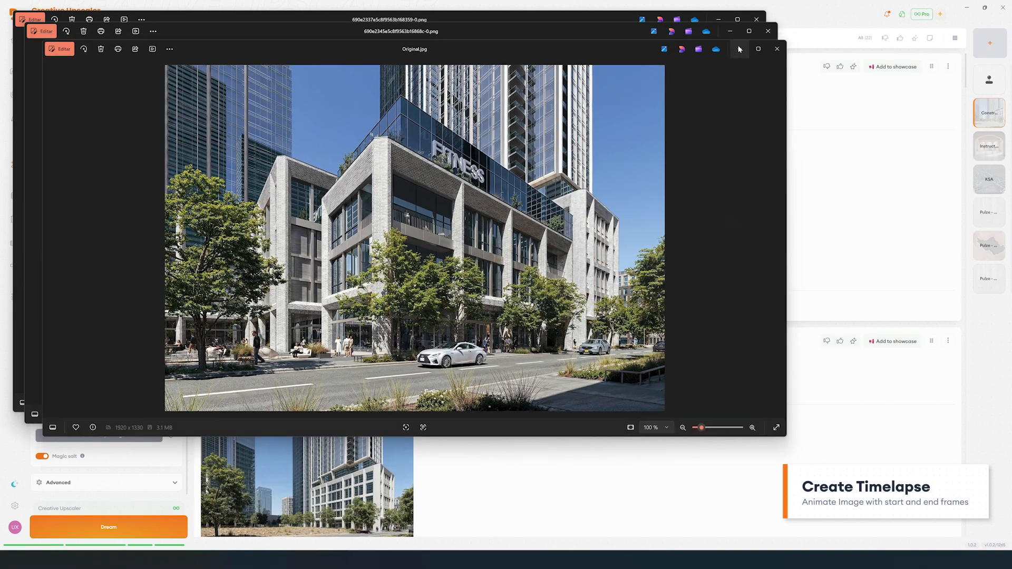
{"action": "left_click", "coordinate": [777, 49]}
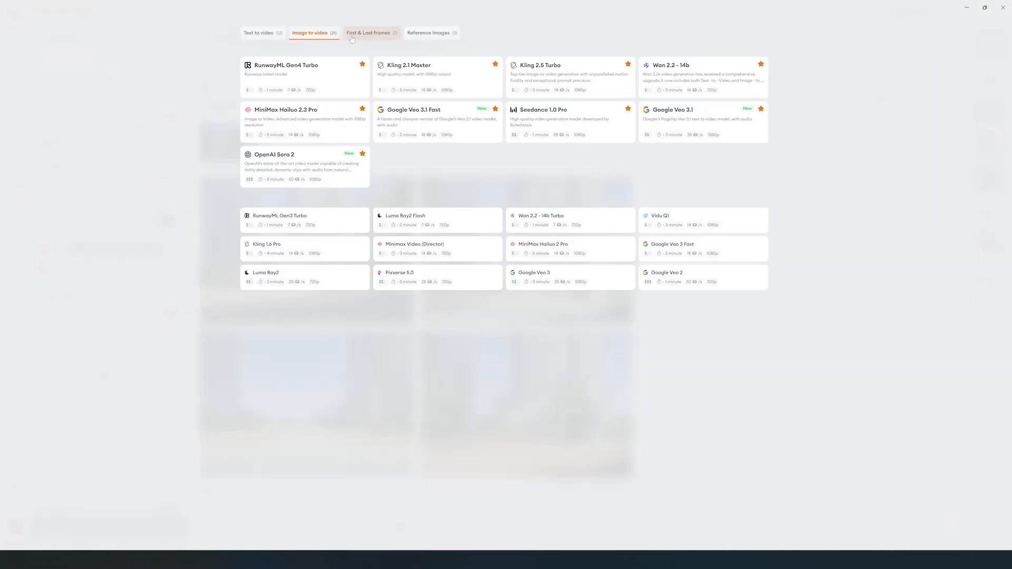
Step: Pick Google Veo 3.1 under the First & Last frames models
{"action": "left_click", "coordinate": [368, 33]}
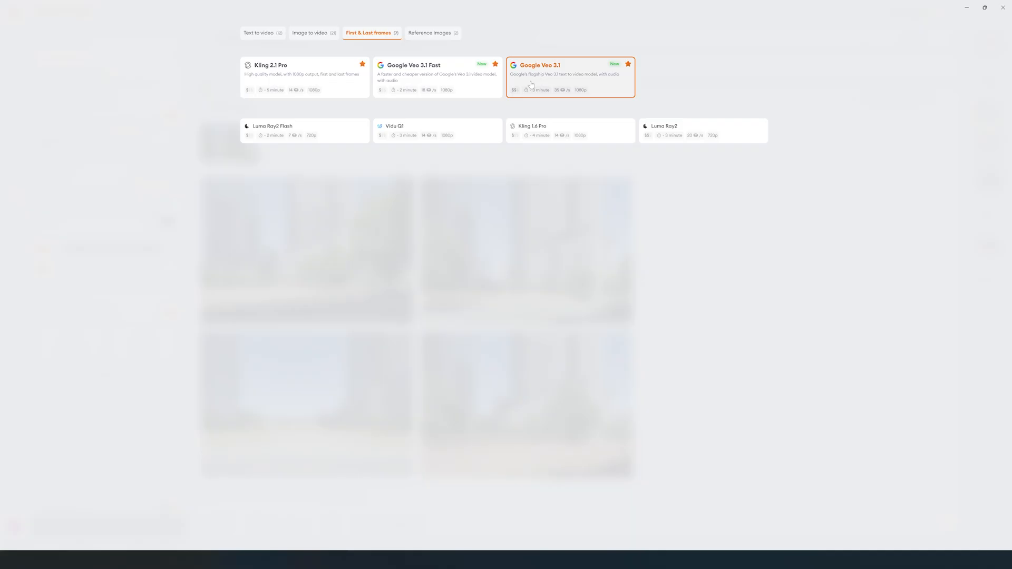
{"action": "left_click", "coordinate": [570, 77]}
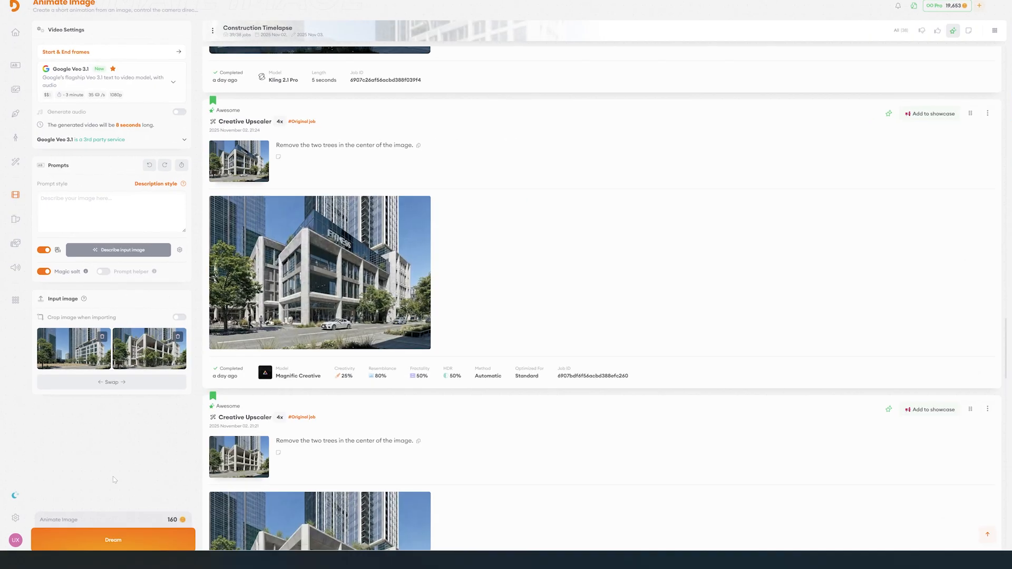
Step: Generate a photorealistic timelapse of the modern building rising, then play the video result
{"action": "type", "text": "Photorealistic timelapse ani"}
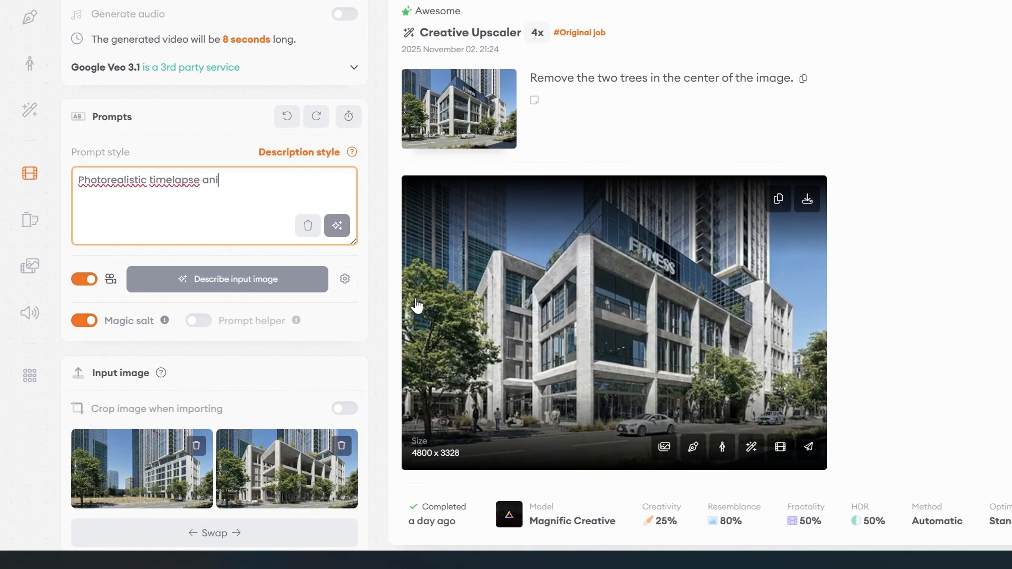
{"action": "type", "text": "mation. A modern building rises from foundation to completion. Dynamic clouds drift naturally across the sky. Lighting, shado"}
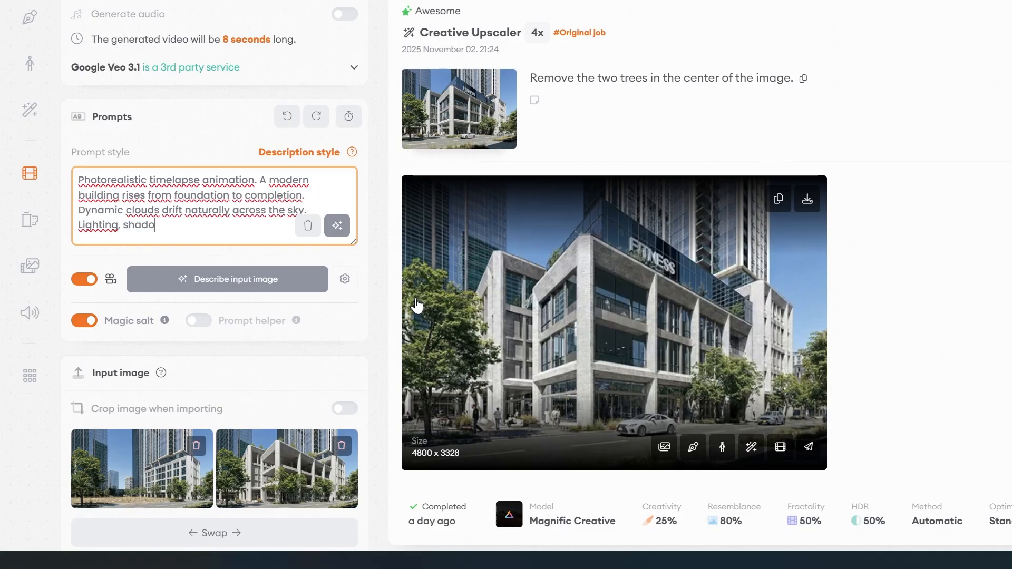
{"action": "type", "text": "ws, and reflections change r"}
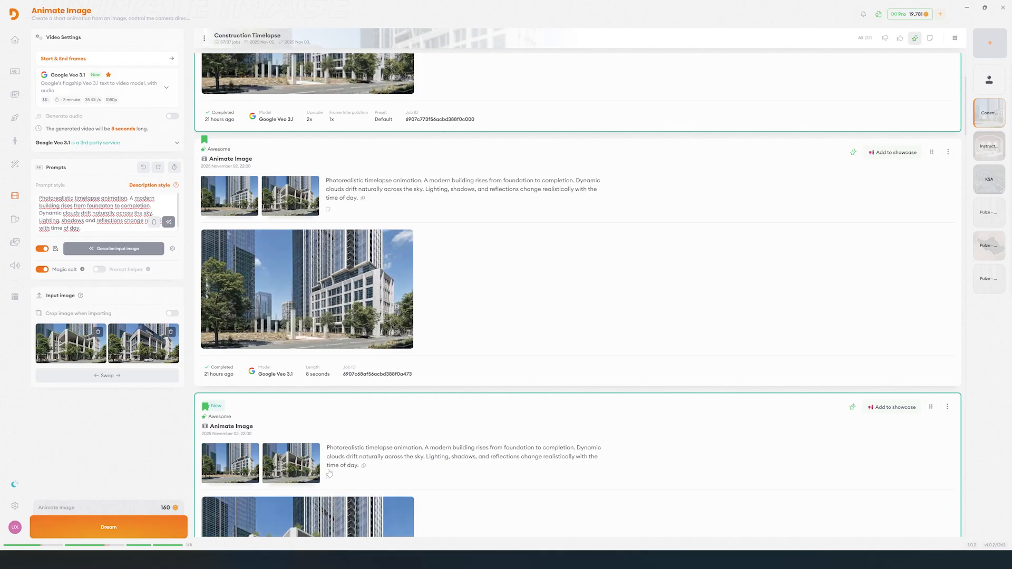
{"action": "left_click", "coordinate": [307, 288]}
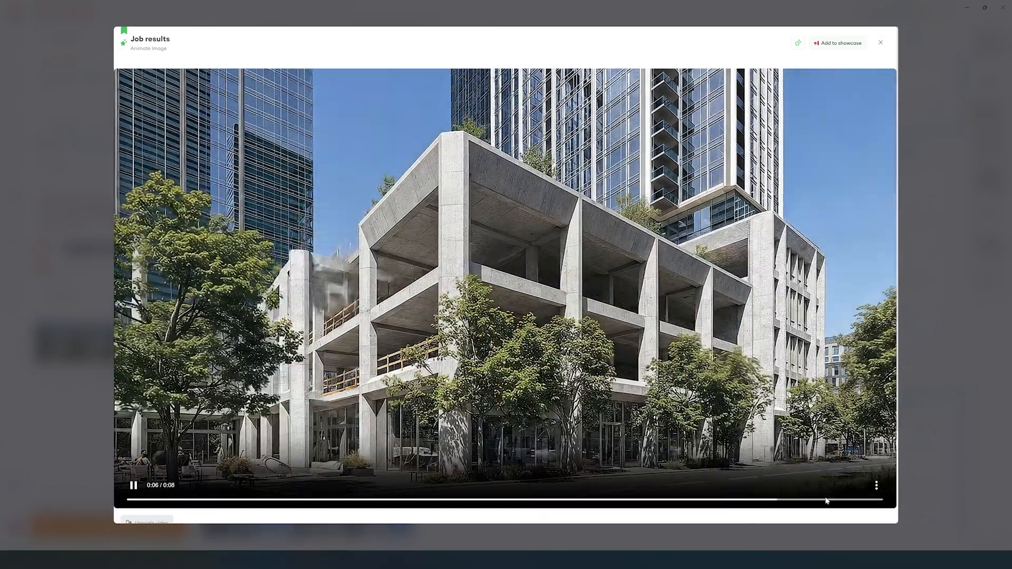
Step: Close the timelapse video, review the upscaled 5-second clip, and close it
{"action": "left_click", "coordinate": [881, 42]}
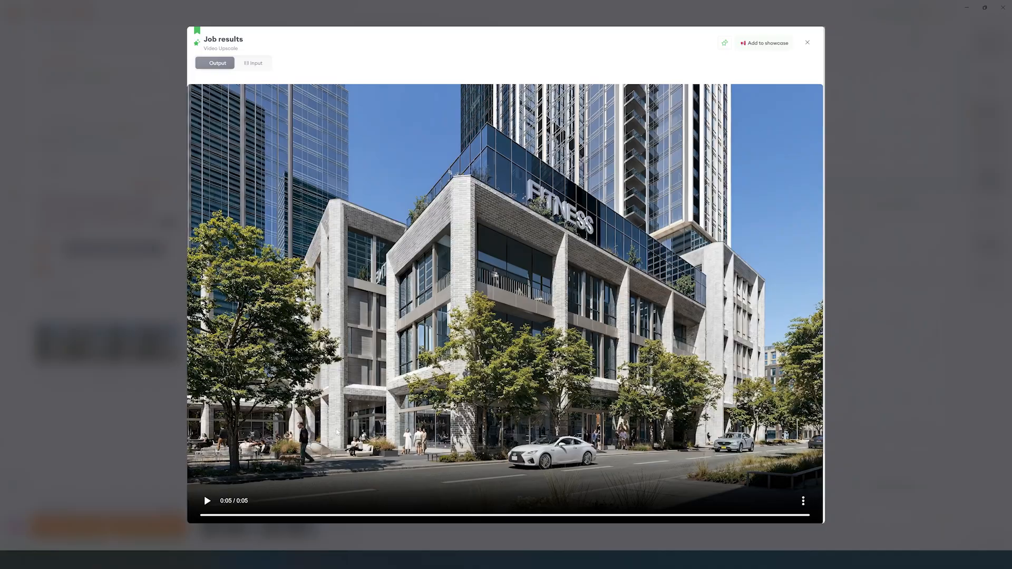
{"action": "left_click", "coordinate": [807, 43]}
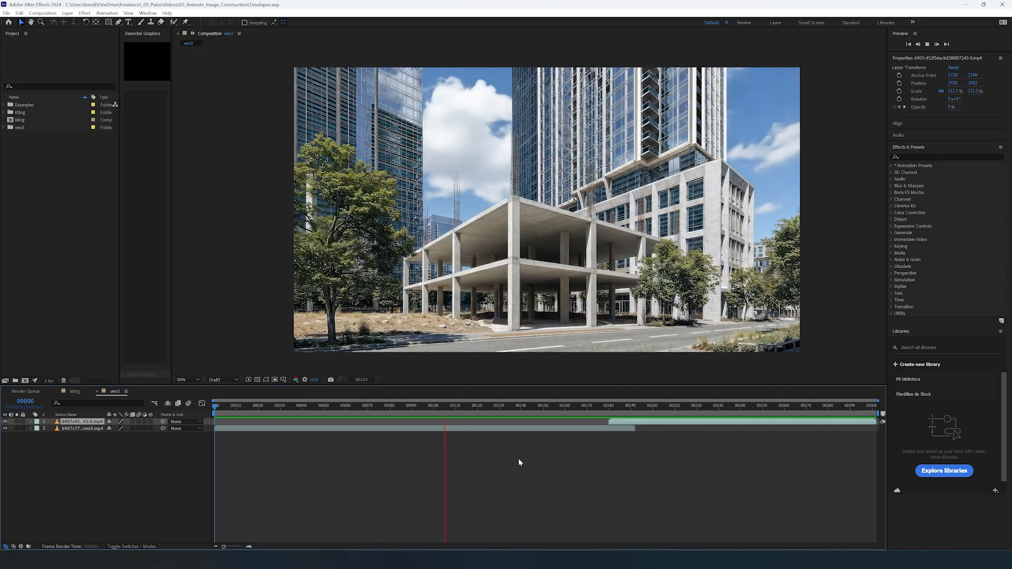
Step: Move the veo3 time indicator to where the two clips overlap, showing the concrete frame
{"action": "left_click", "coordinate": [632, 406]}
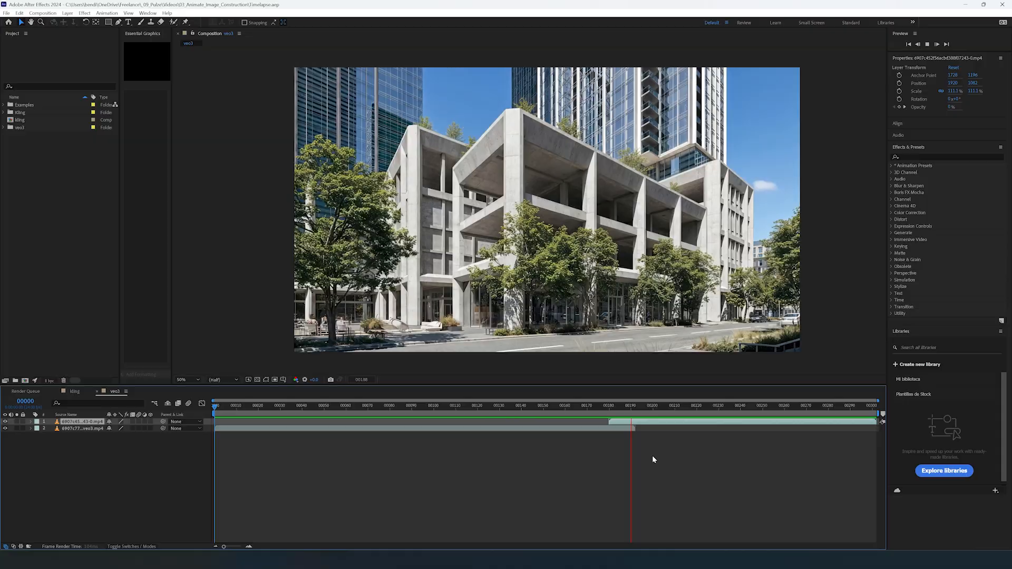